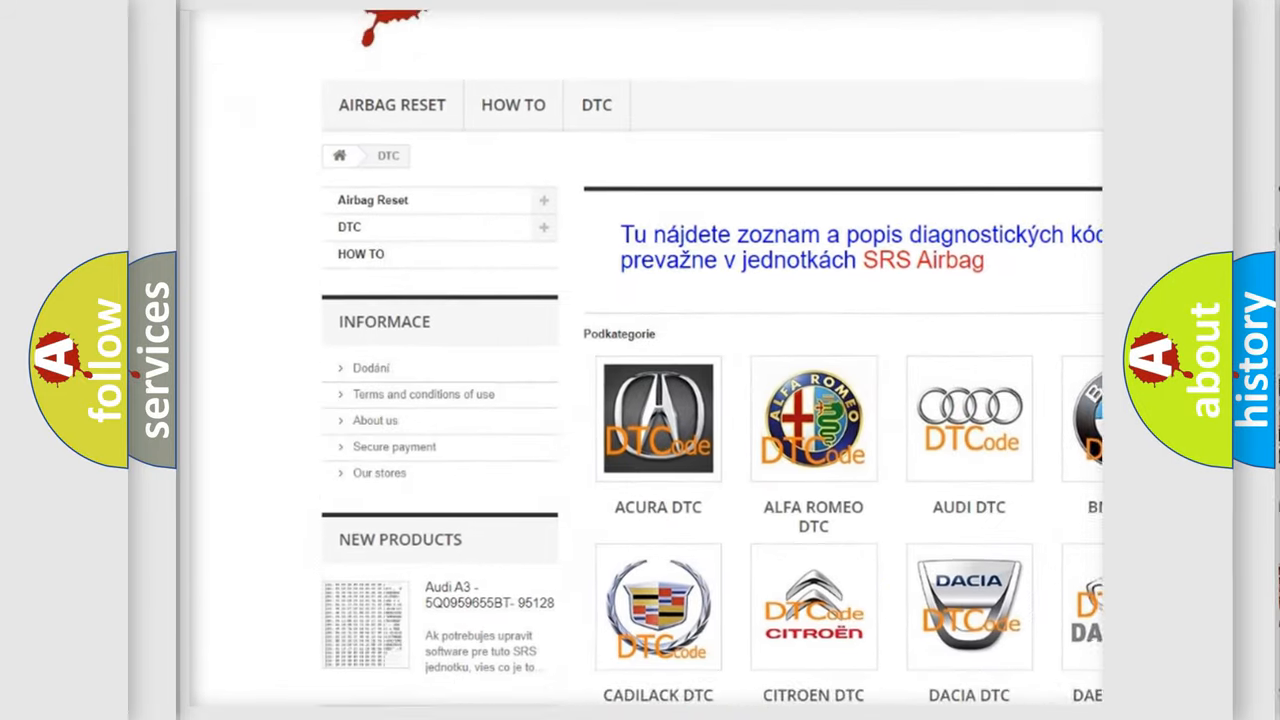
scroll(down, 3)
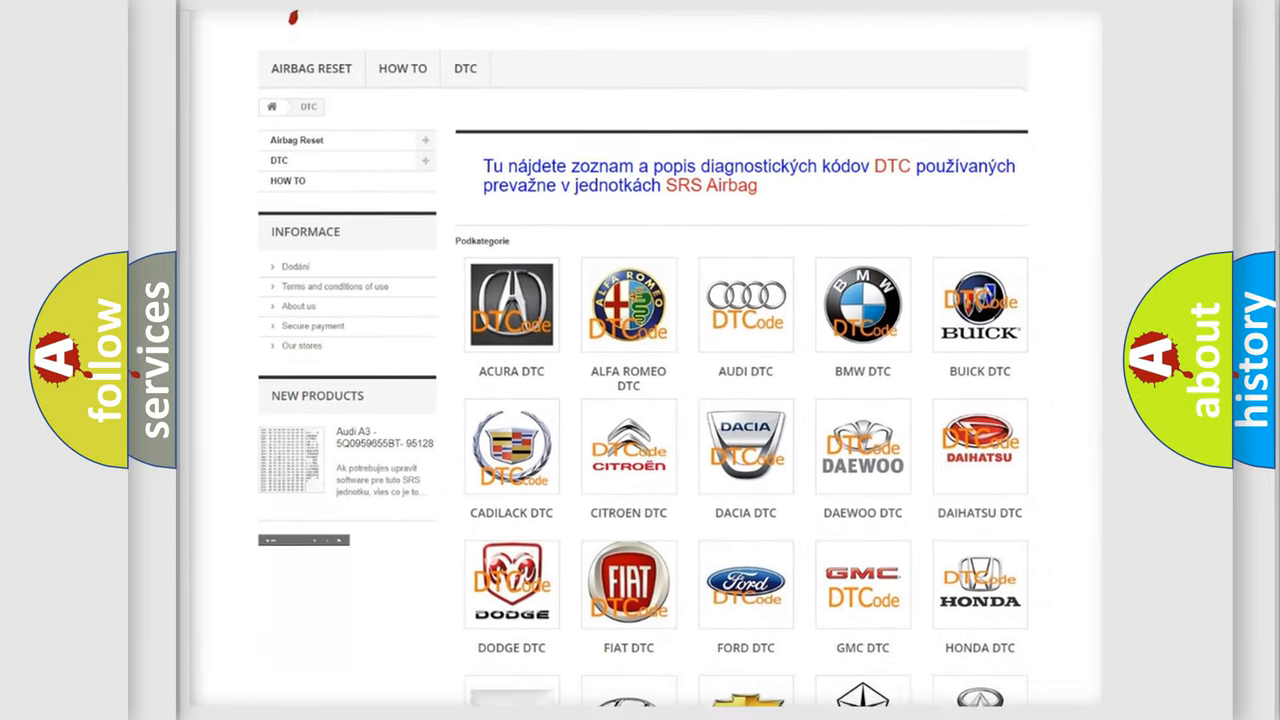
scroll(down, 3)
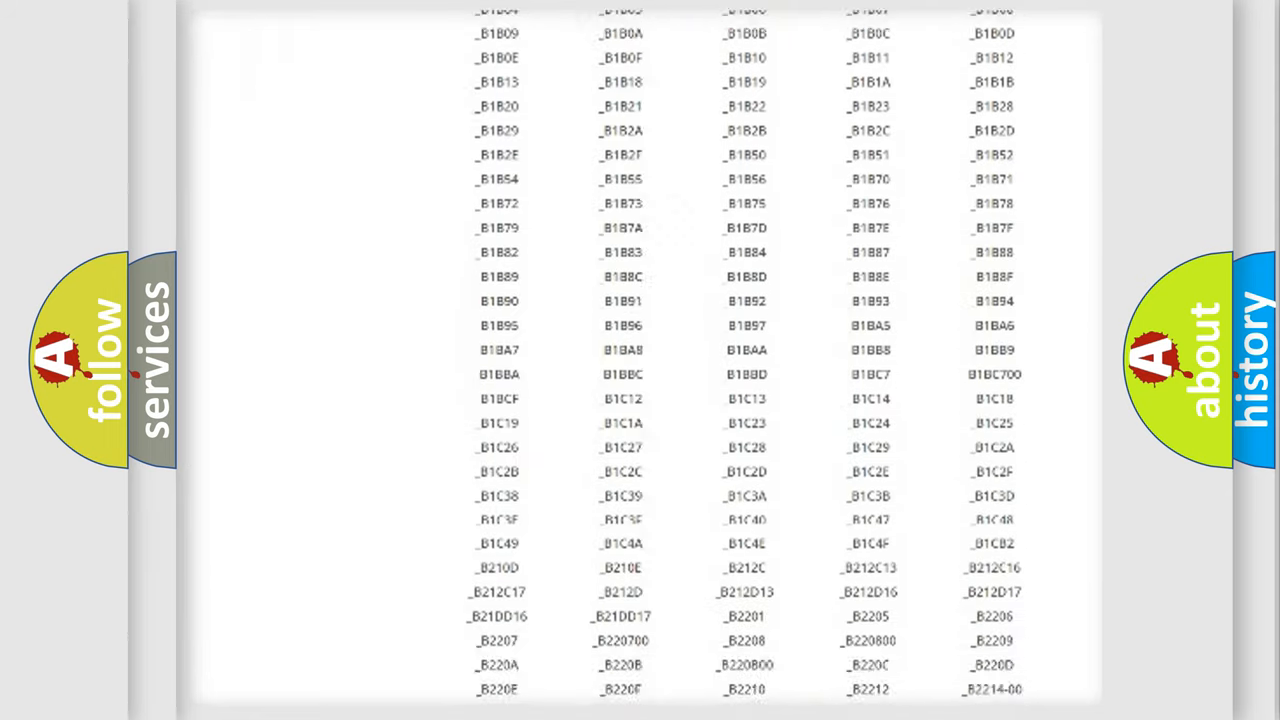
scroll(down, 3)
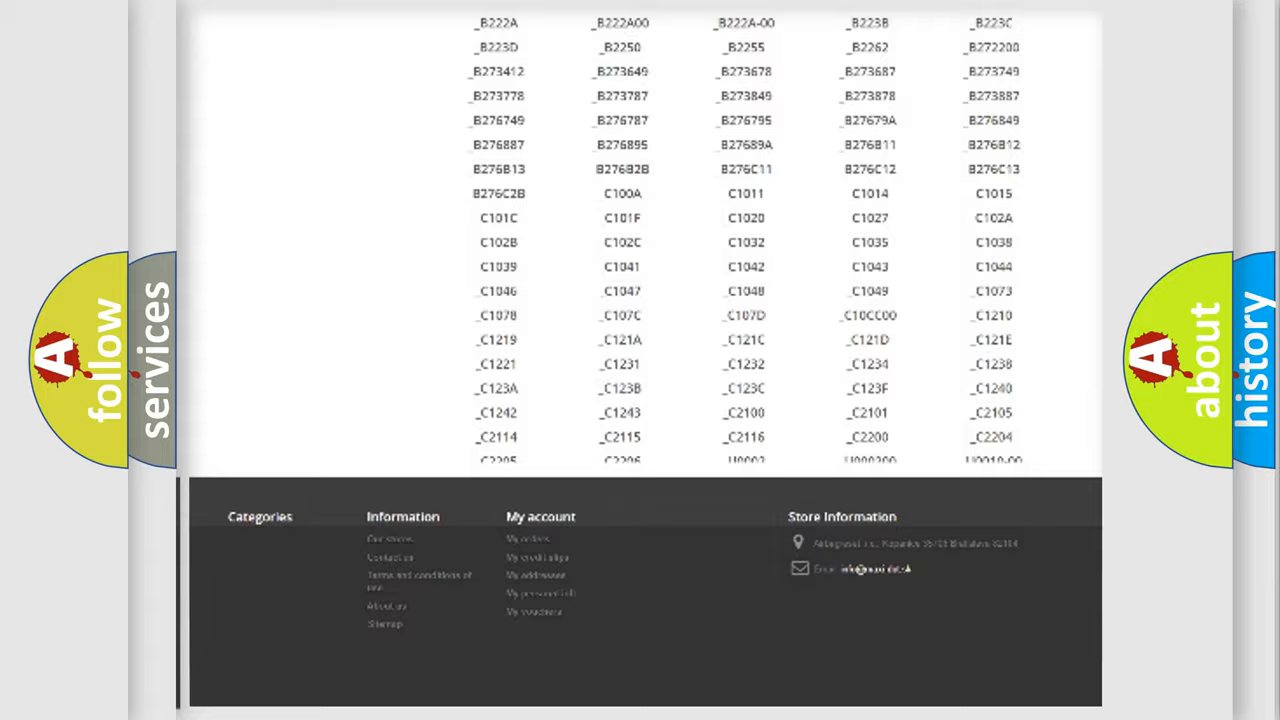